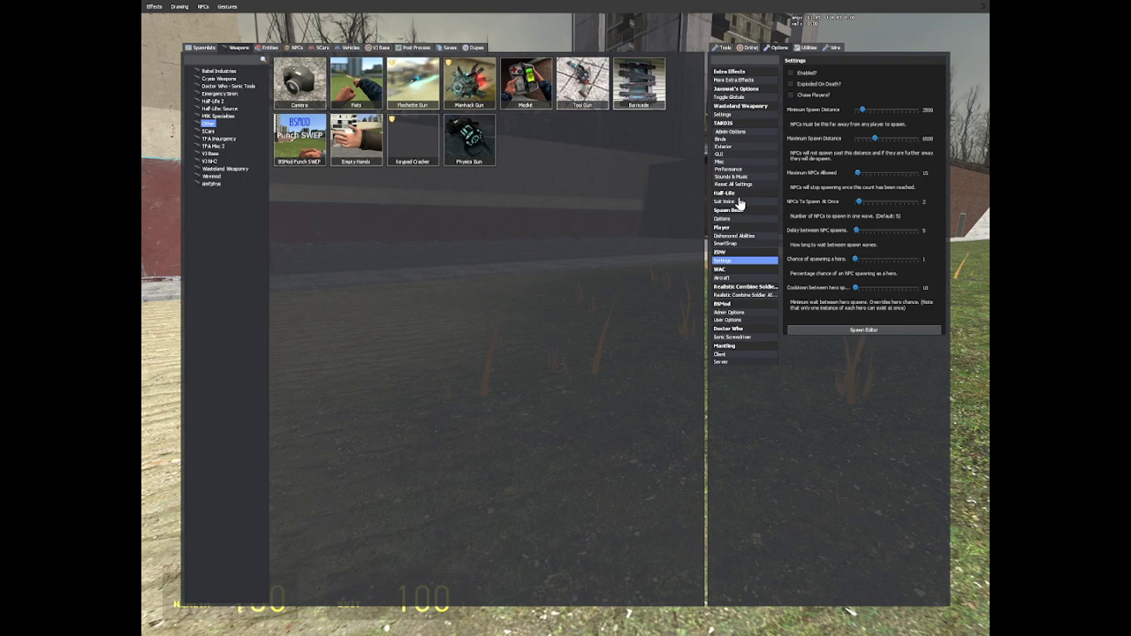
Switch to the mod's settings page and toggle the Half-Life style armor absorption option.
left_click(725, 202)
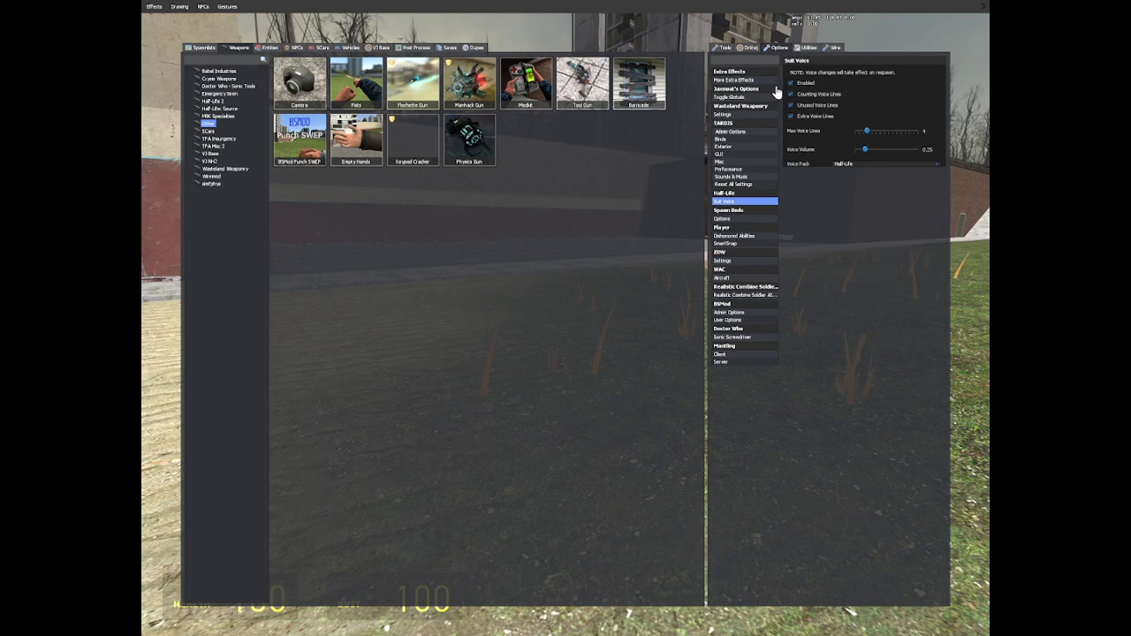
left_click(211, 100)
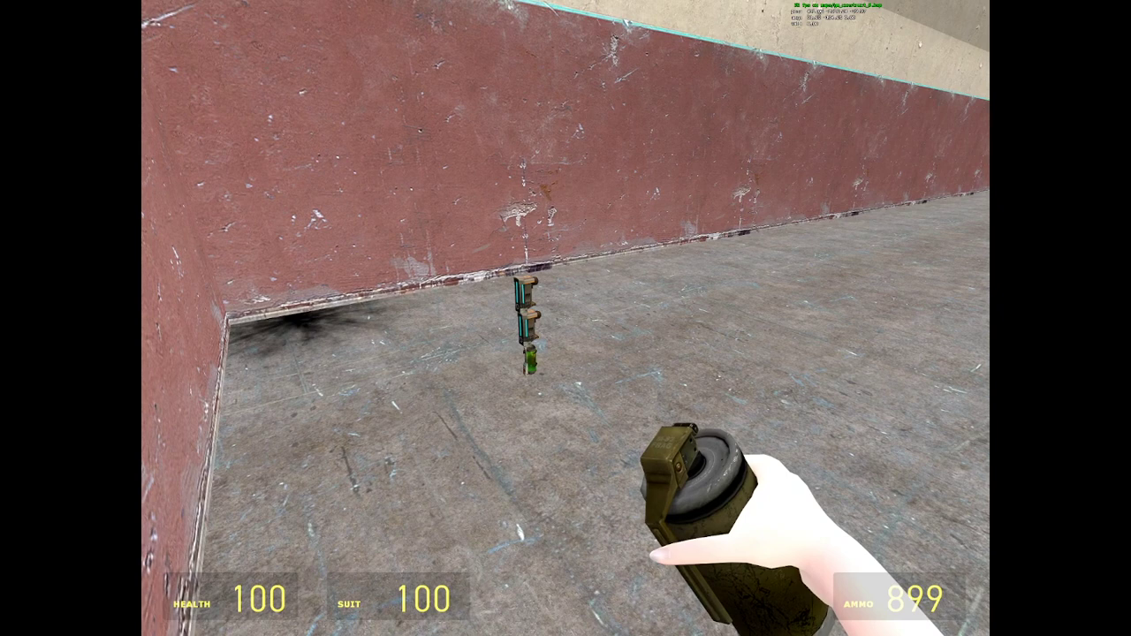
Throw a grenade at the wall at full health and armor, then bring the spawn menu back.
key("q")
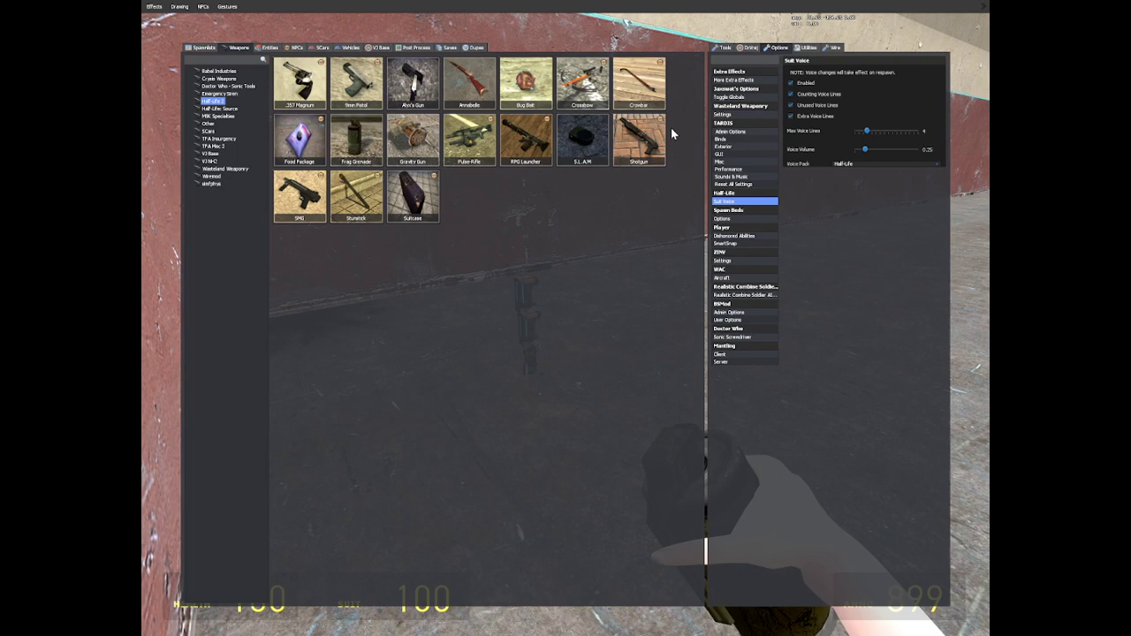
Show the Half-Life 2 weapons category next to the mod settings.
left_click(792, 94)
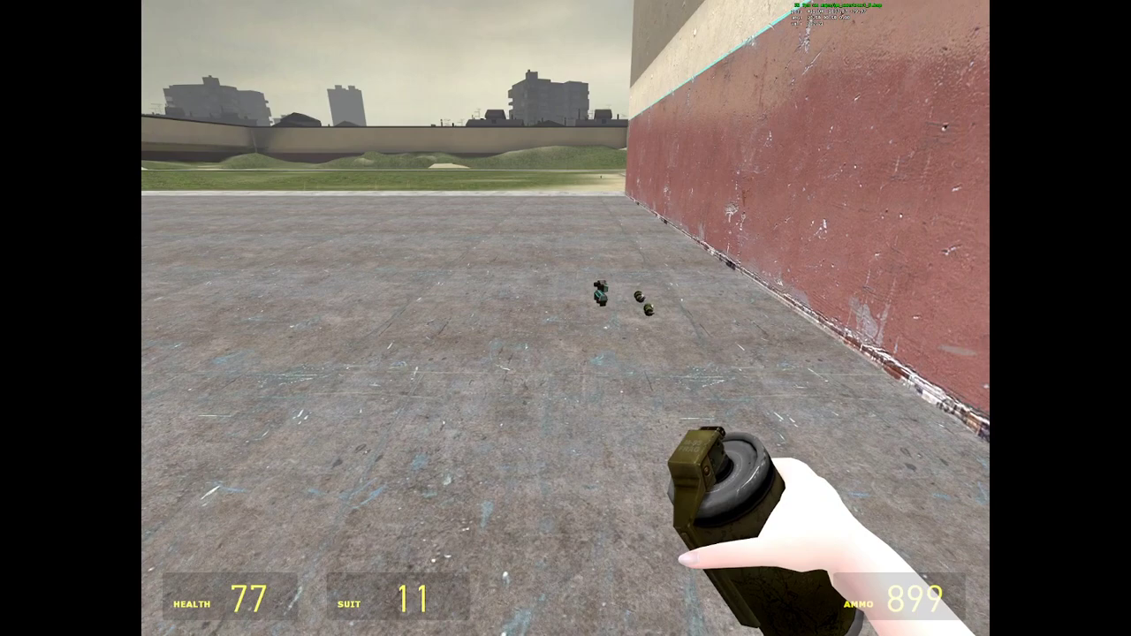
Refill health and suit to 100 with give commands before repeating the grenade blast test.
key("Escape")
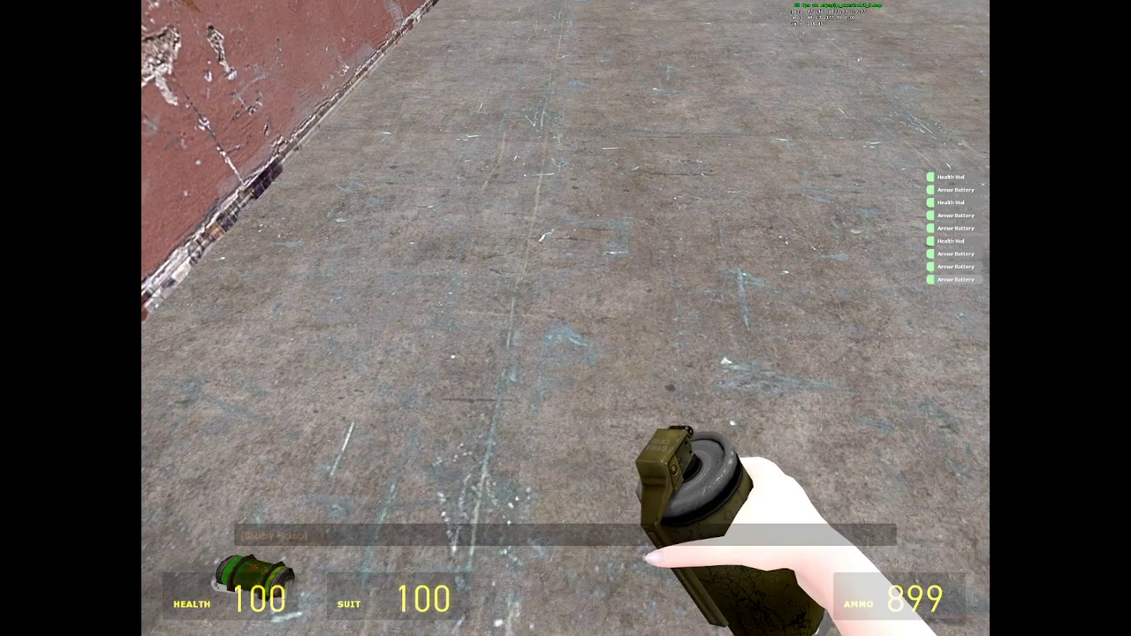
mouse_move(565, 318)
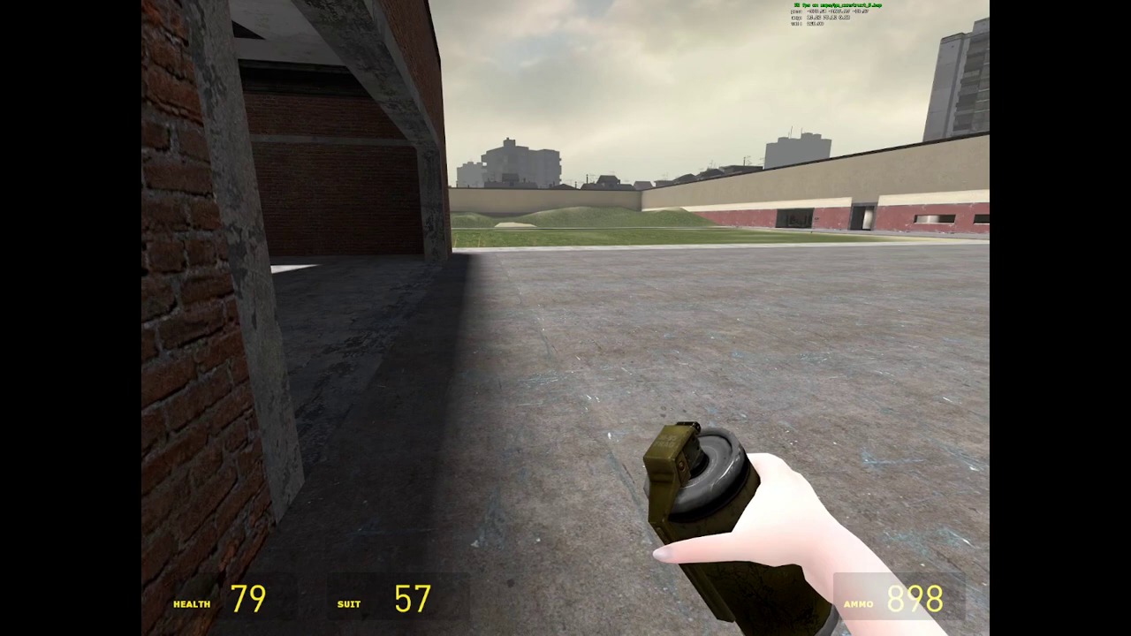
mouse_move(566, 318)
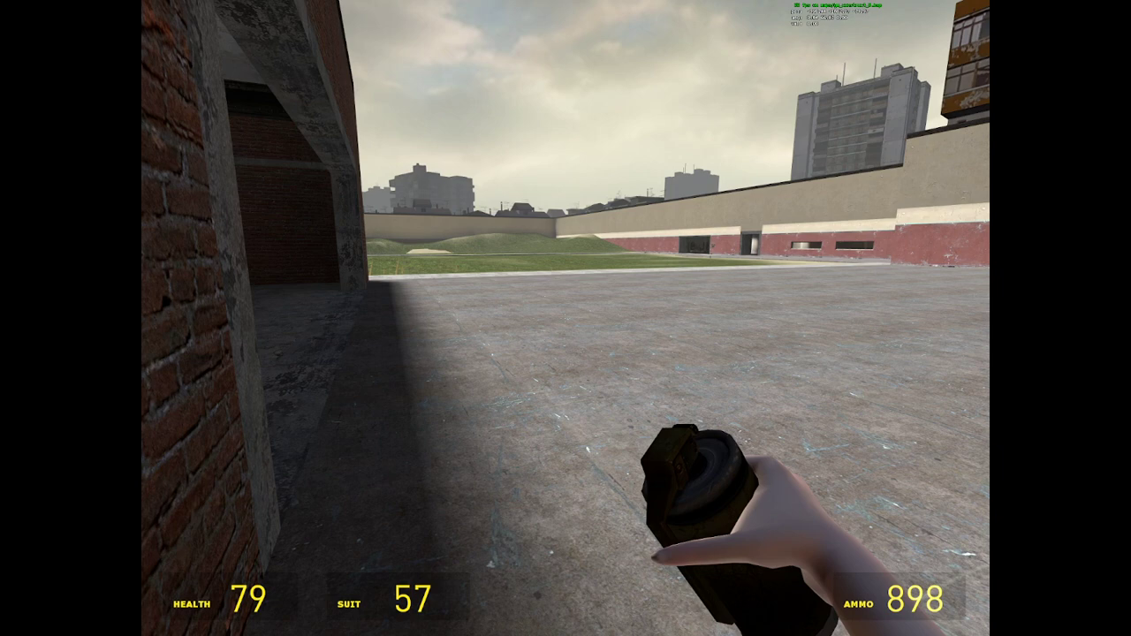